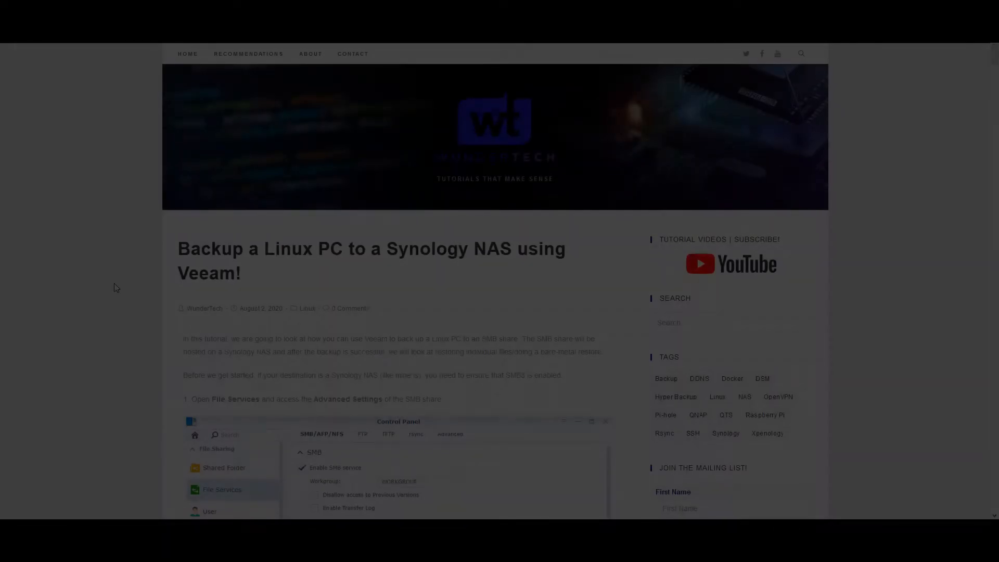
Step: In Synology DSM File Services advanced settings, set maximum SMB protocol to SMB3 and apply
scroll(down, 3)
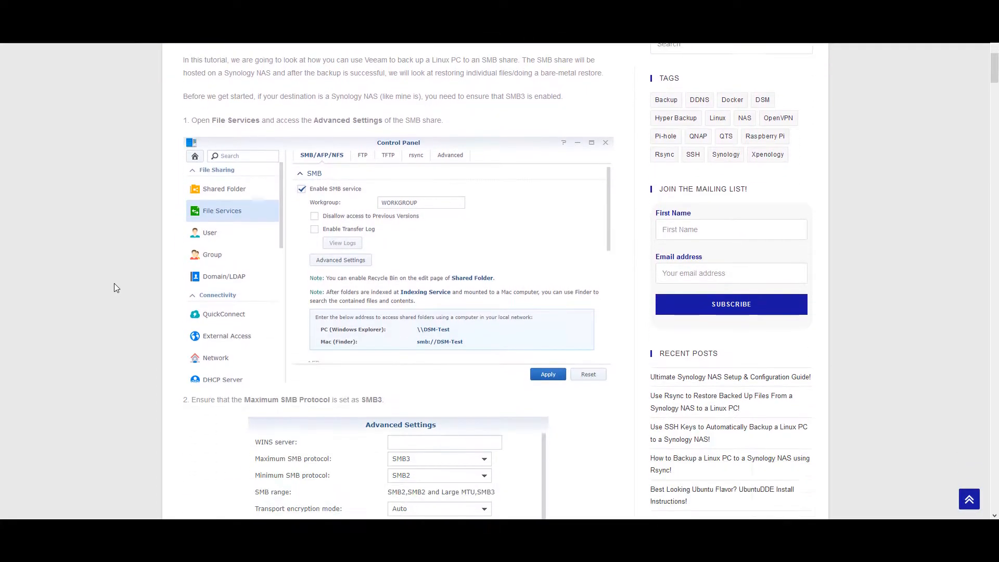
scroll(down, 3)
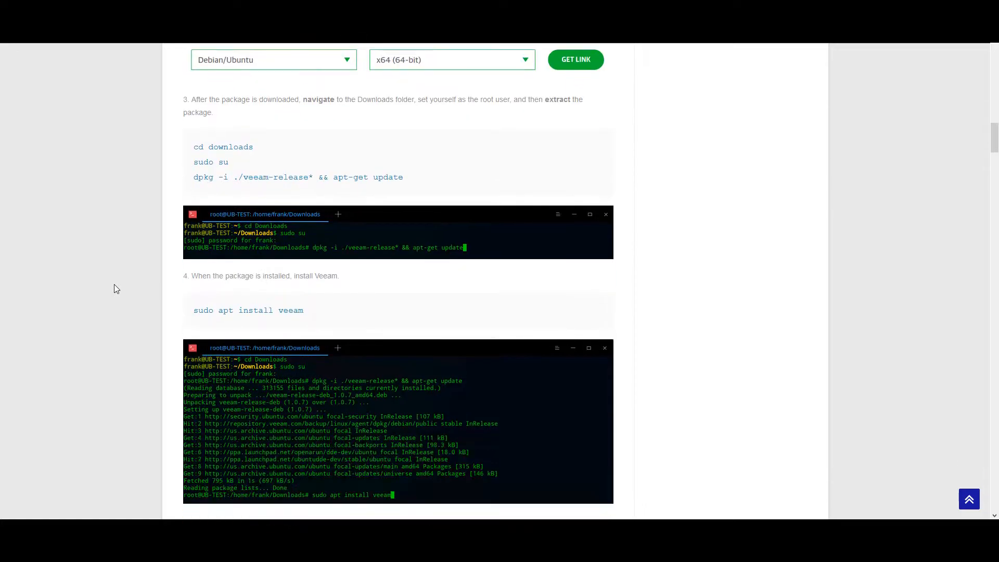
scroll(down, 3)
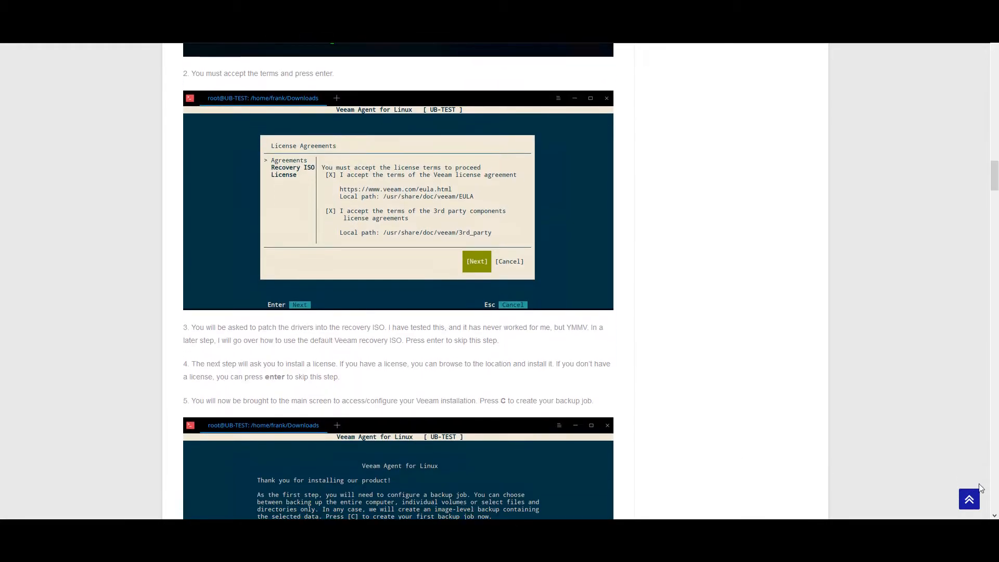
scroll(down, 3)
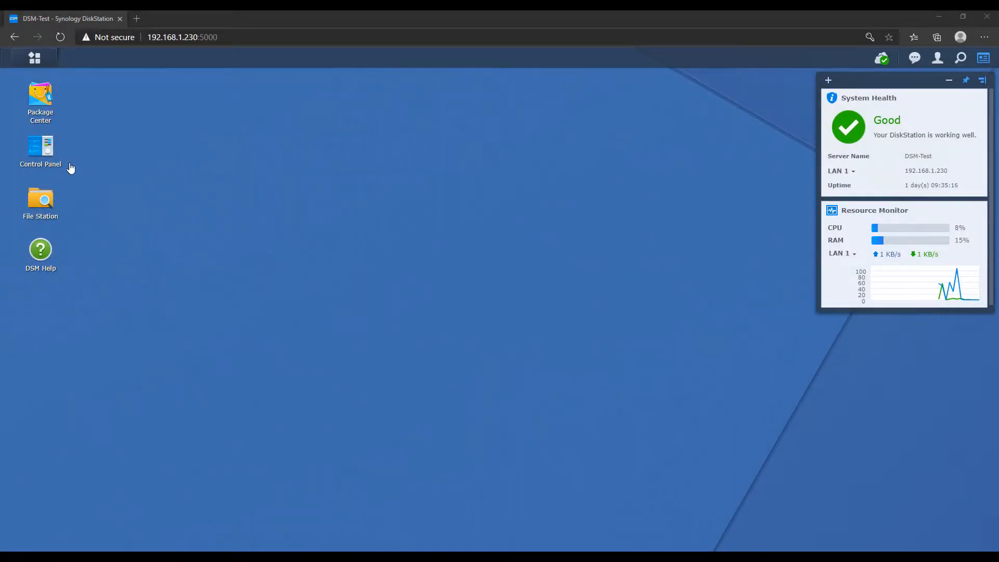
double_click(41, 150)
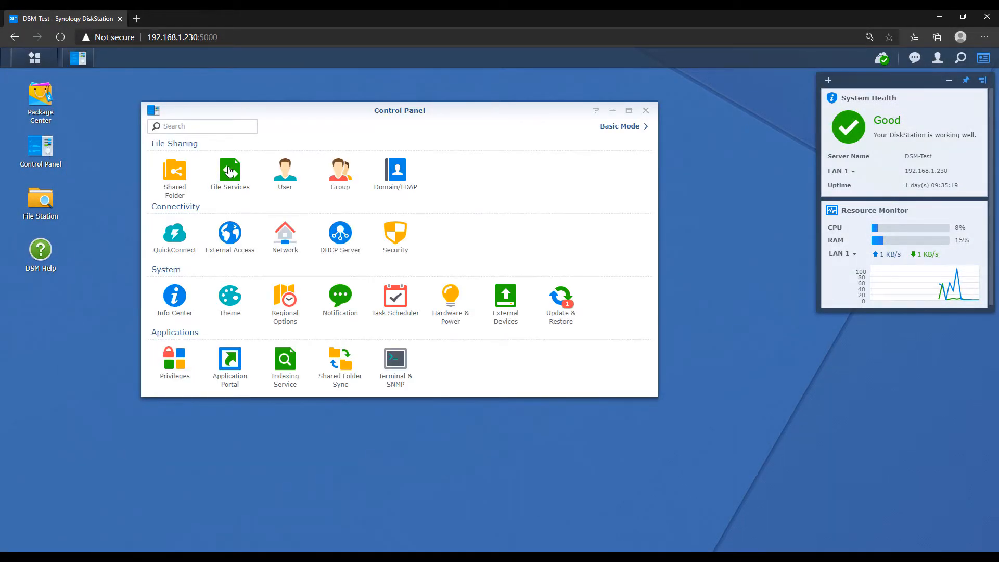
click(230, 170)
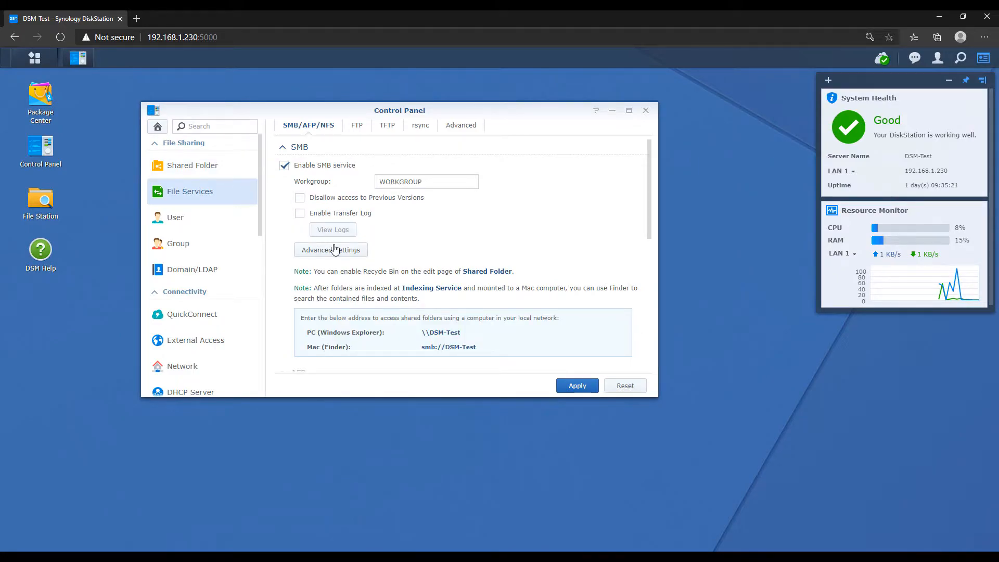
click(330, 250)
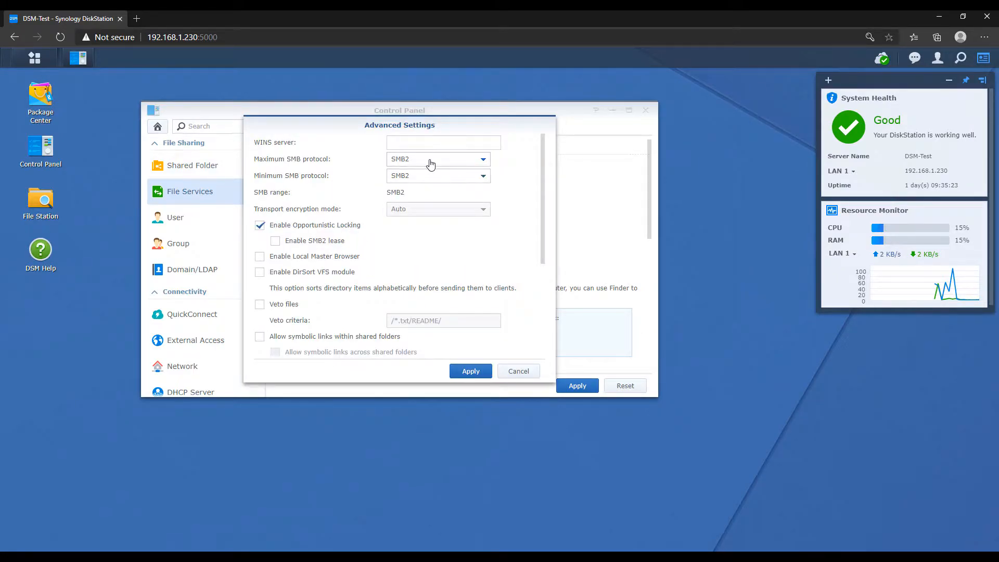
click(437, 159)
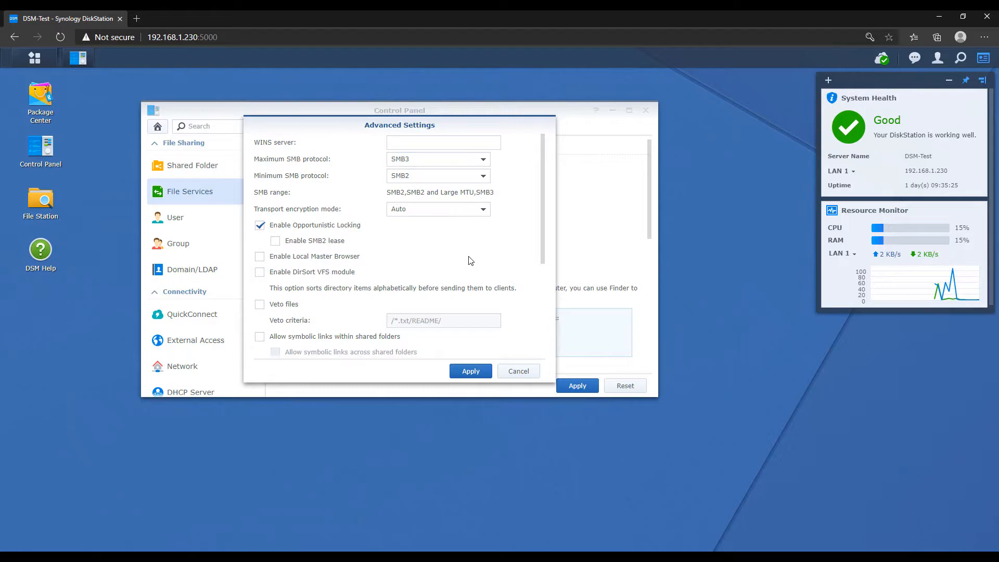
click(470, 371)
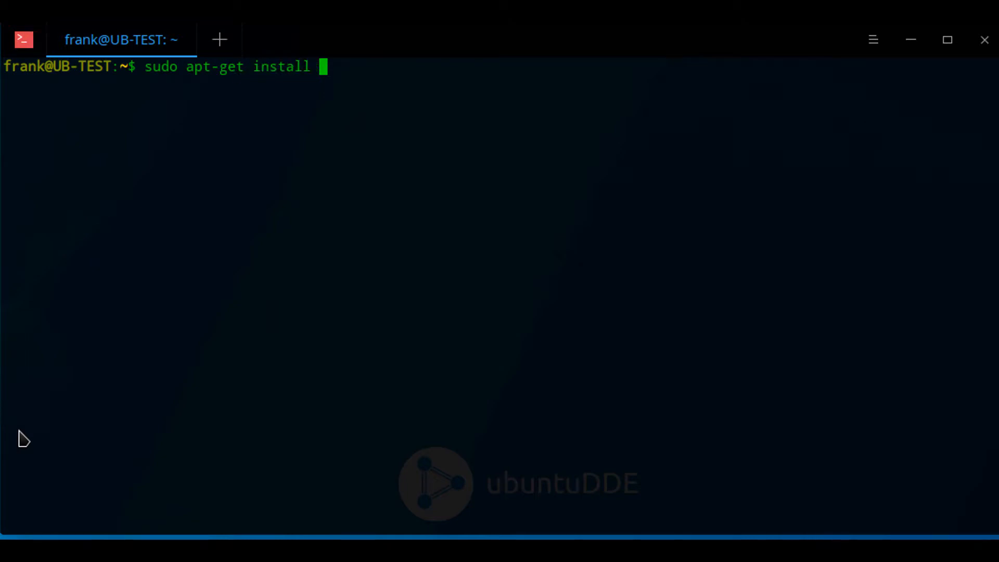
Step: Run sudo apt-get install cifs-utils in the terminal
text(cifs-utils)
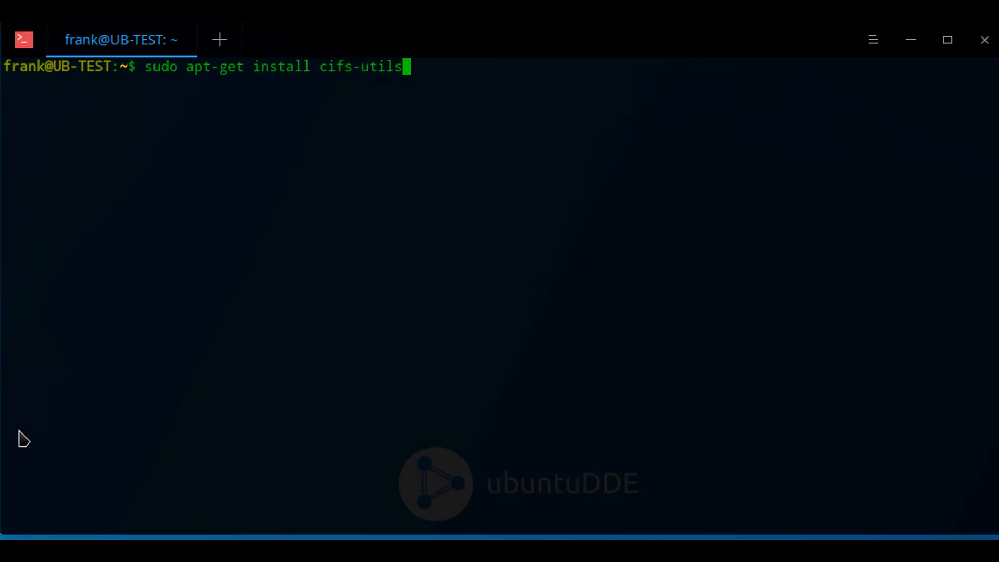
key(Return)
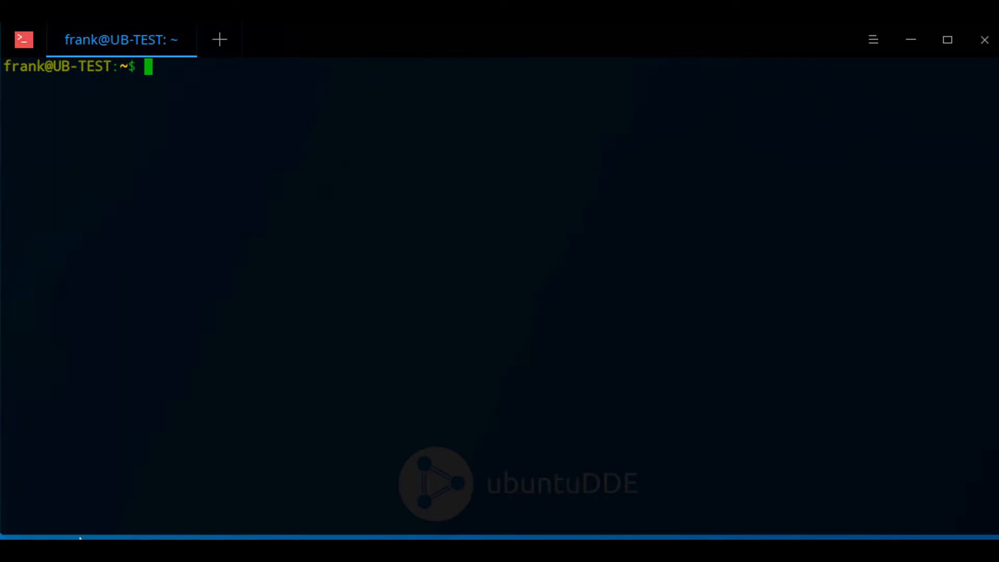
Step: Select the Debian/Ubuntu x64 (64-bit) build of Veeam Agent for Linux FREE
click(140, 550)
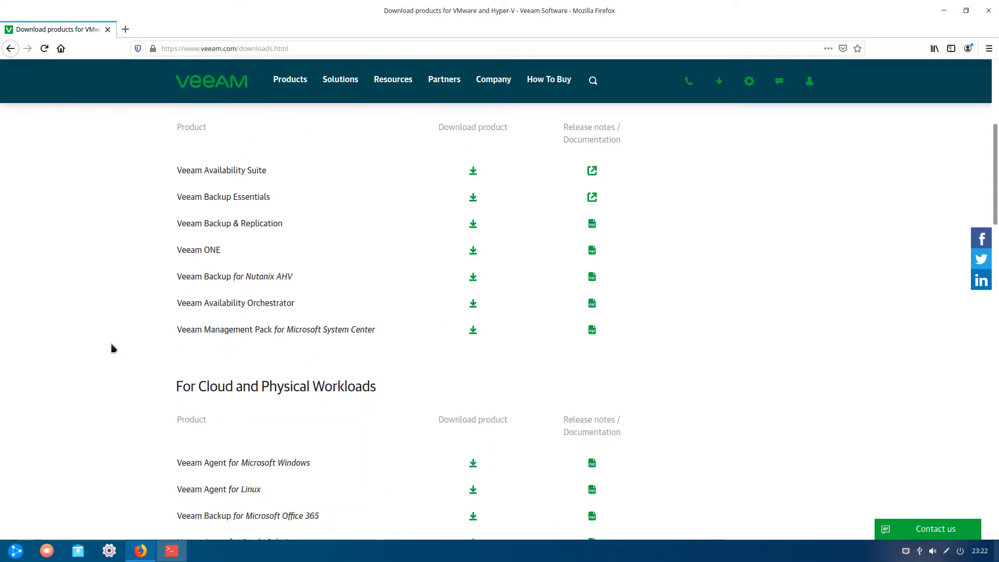
scroll(down, 3)
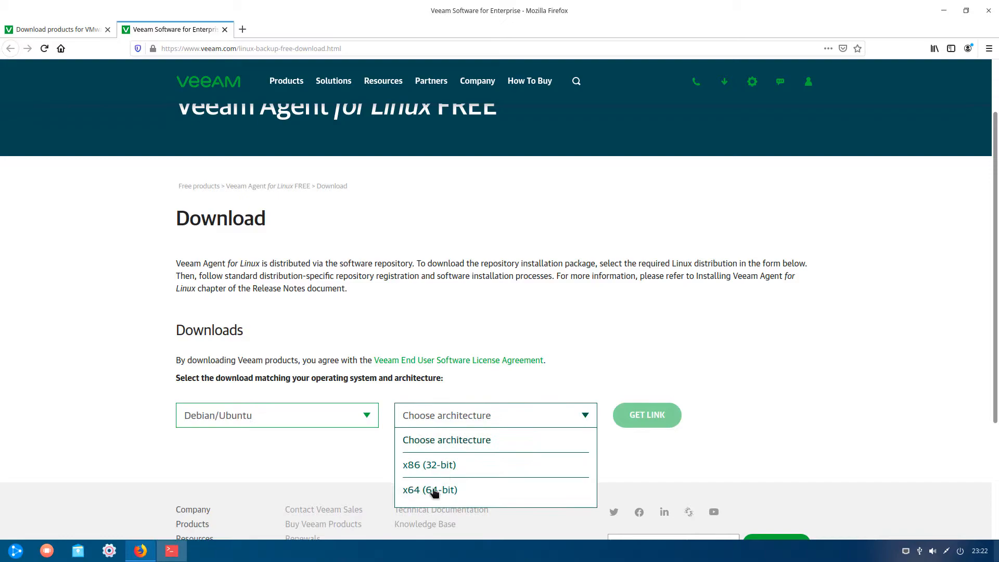
click(430, 489)
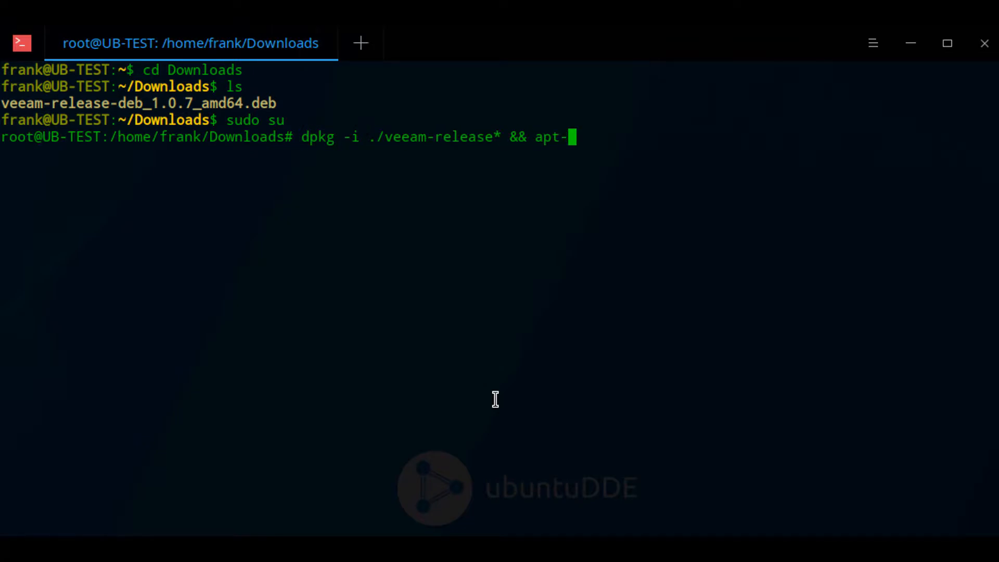
Step: Install the veeam-release package, update package lists, then run sudo apt install veeam
key(Return)
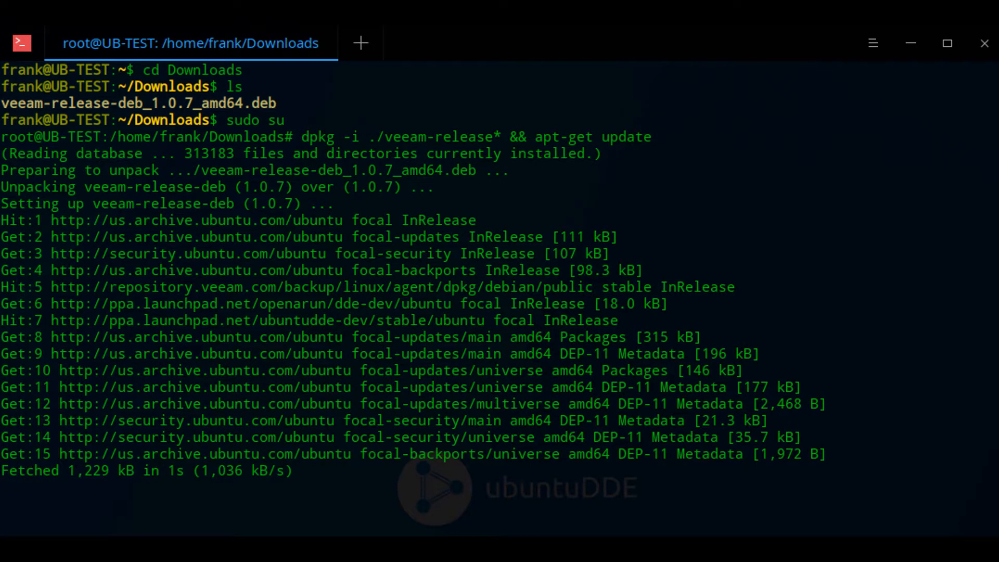
text(sudo apt i)
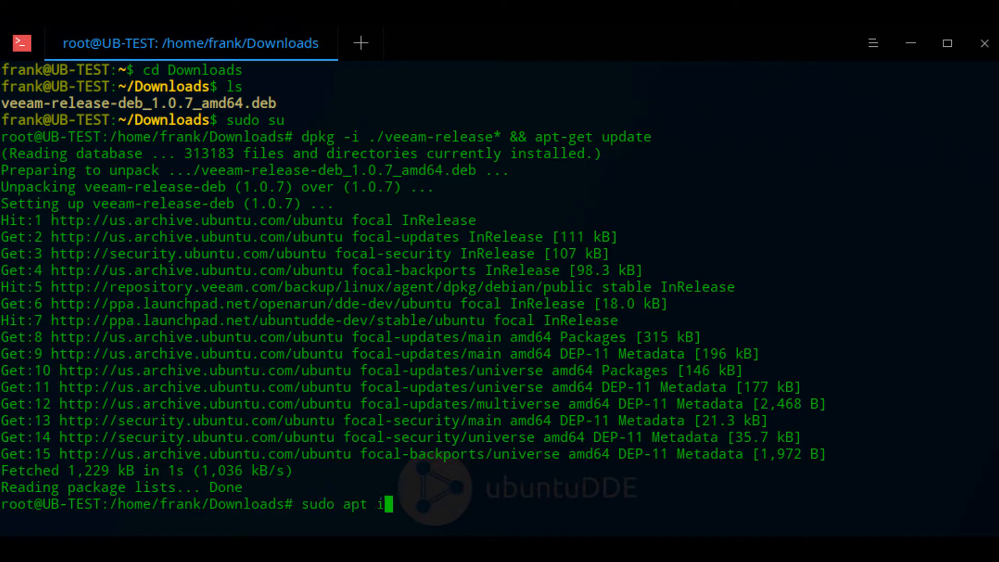
key(Return)
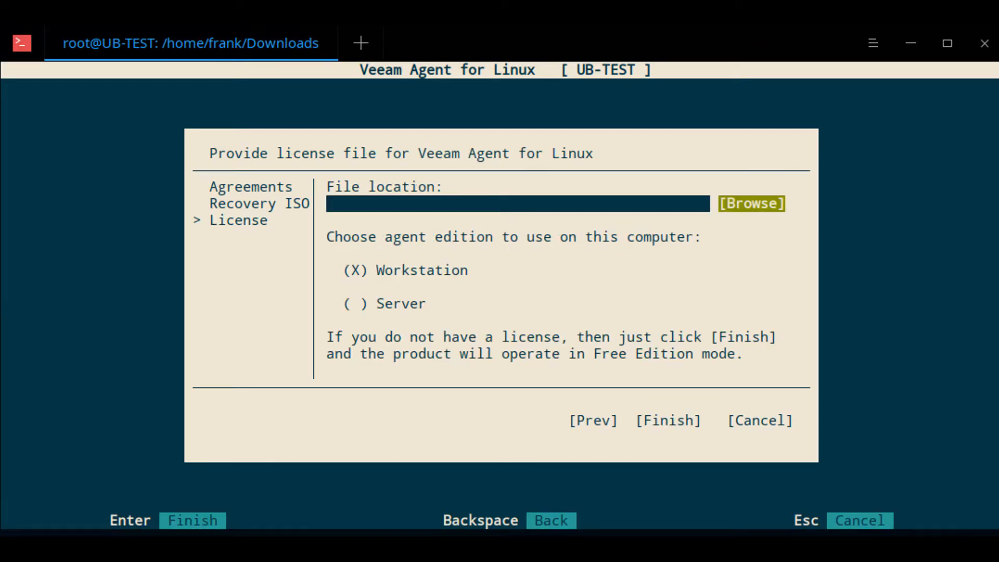
Step: Finish Veeam setup without a license file and name the backup job UB-TEST
click(667, 420)
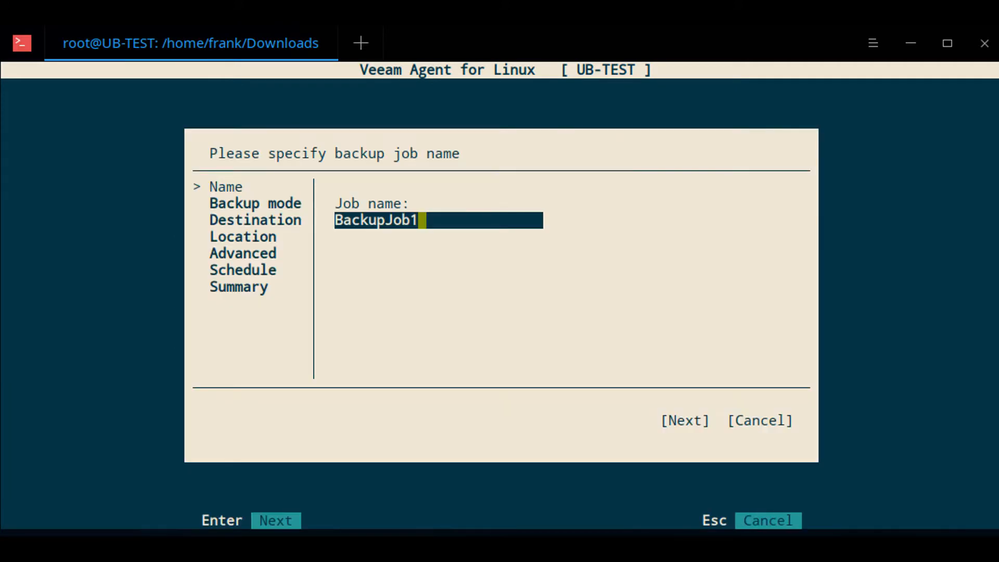
text(UB)
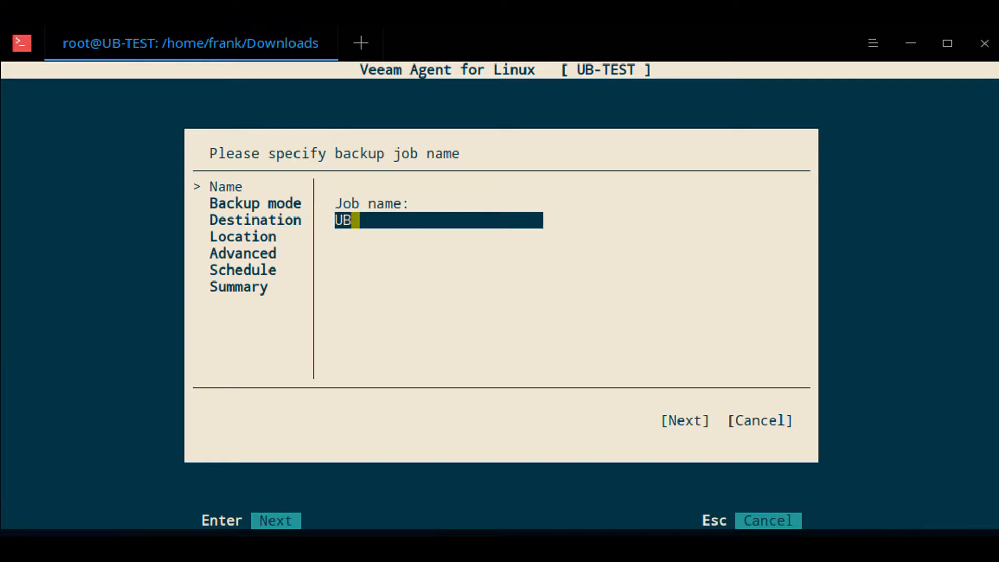
text(-TEST)
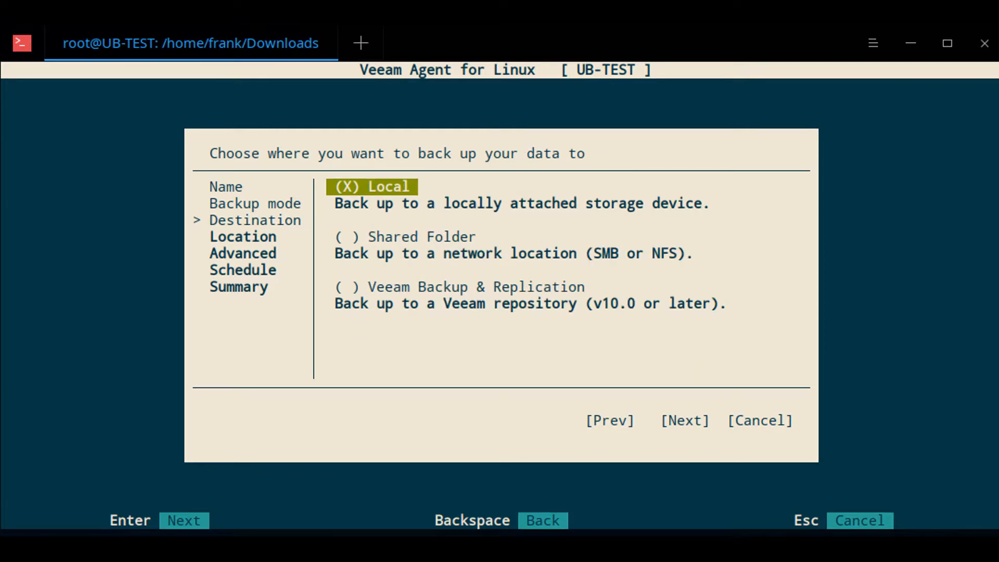
Step: Target SMB share 192.168.1.230/Backups/UB-TEST as user frank, scheduled Saturdays 06:00
key(Down)
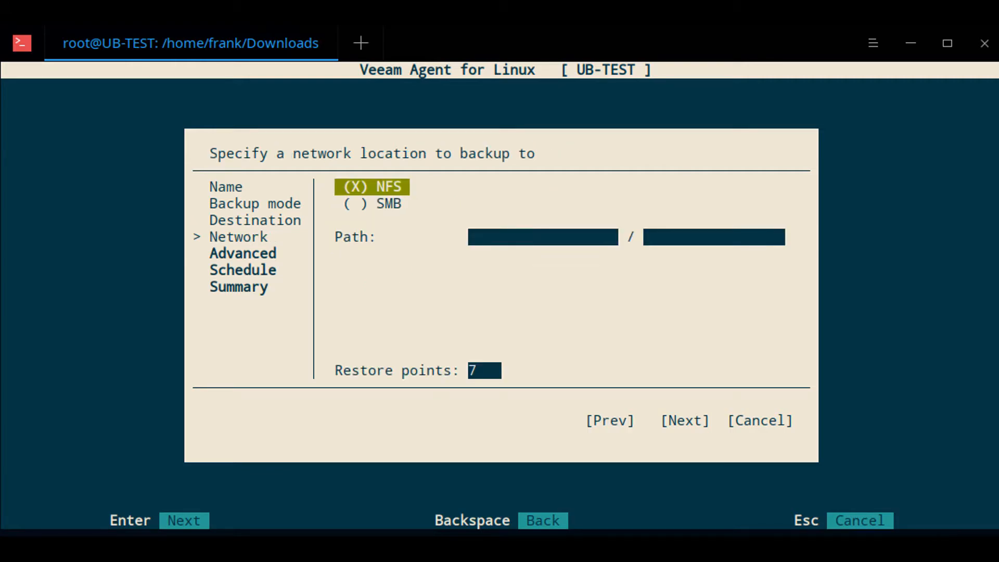
click(355, 203)
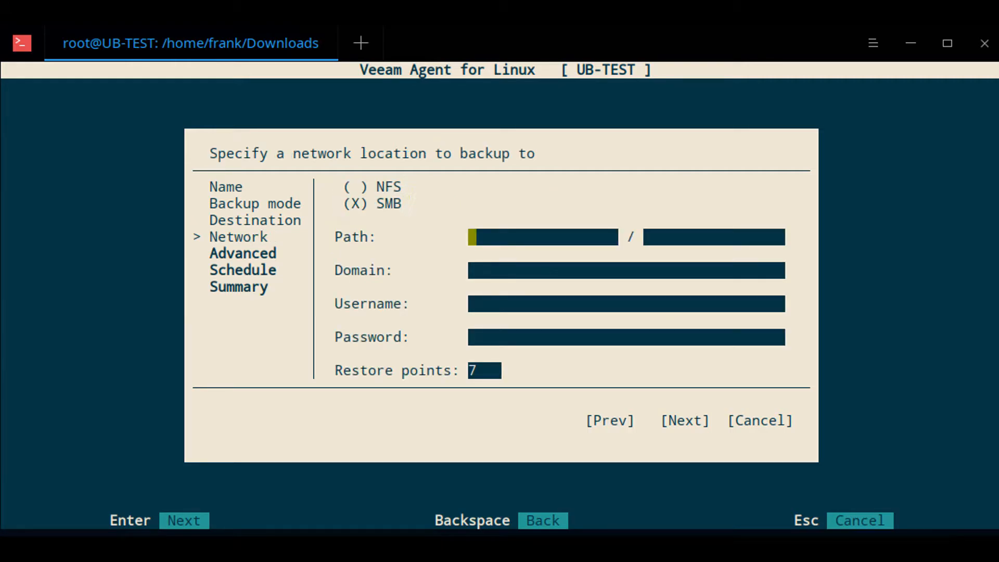
text(192.168)
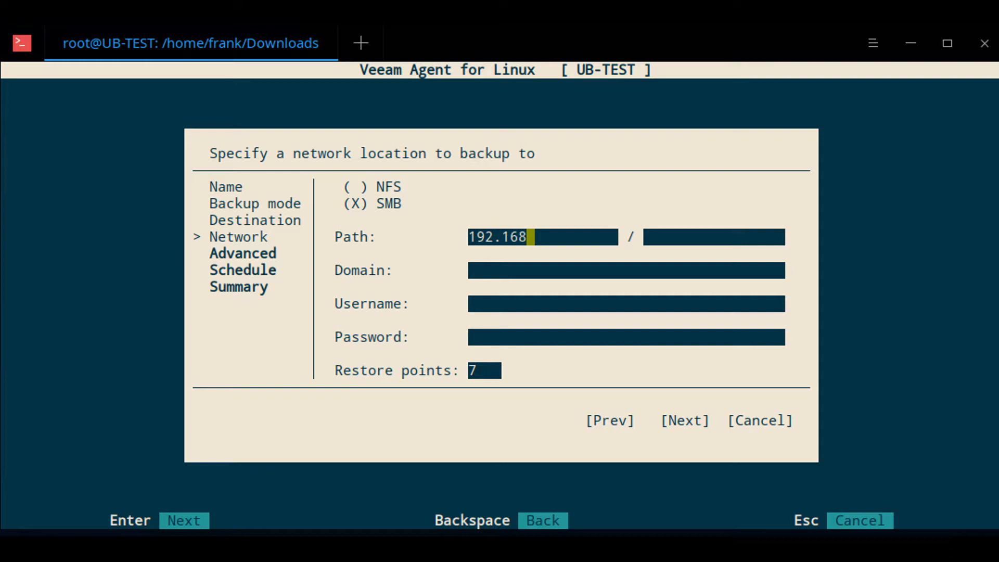
text(.1.230)
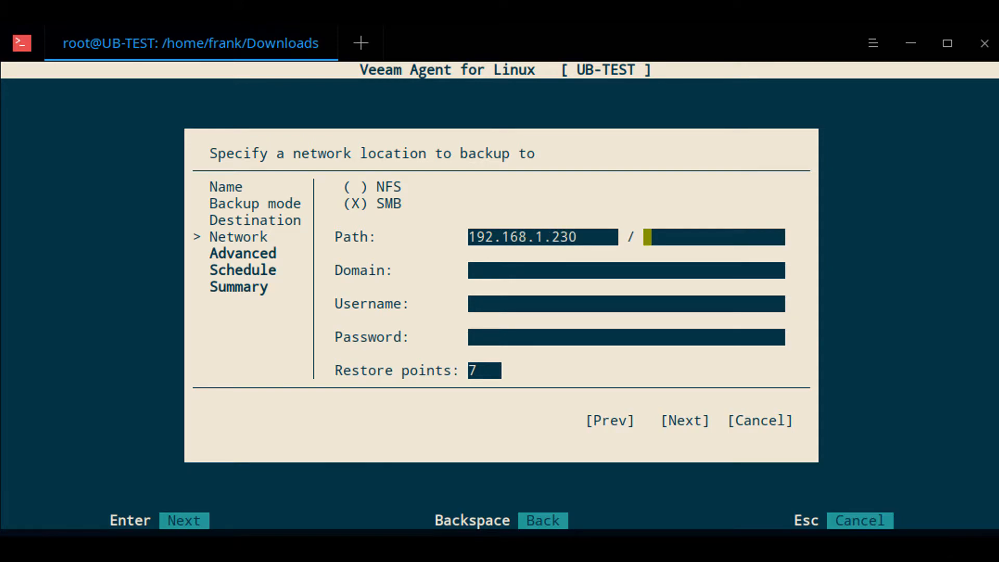
text(Backups/)
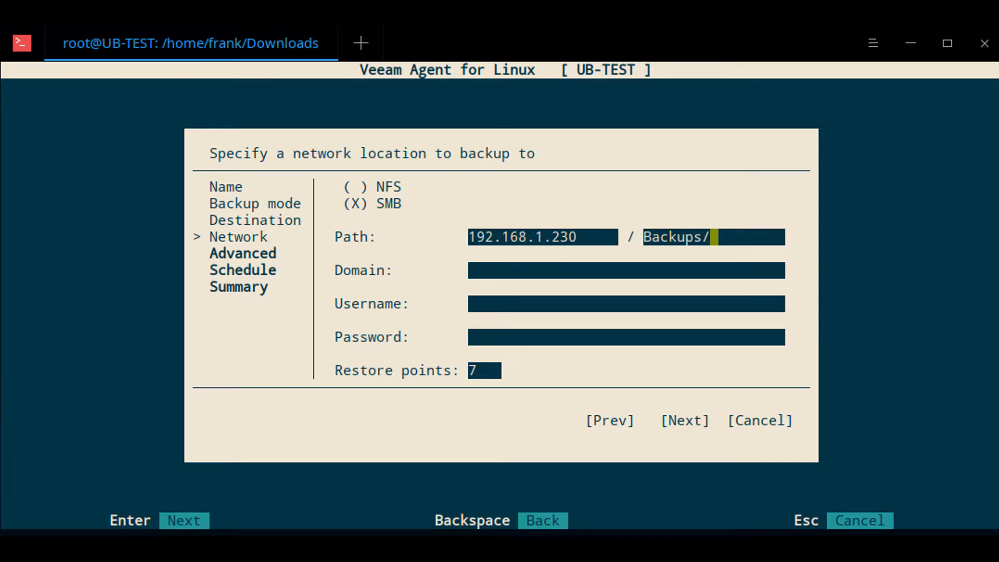
text(UB-TEST)
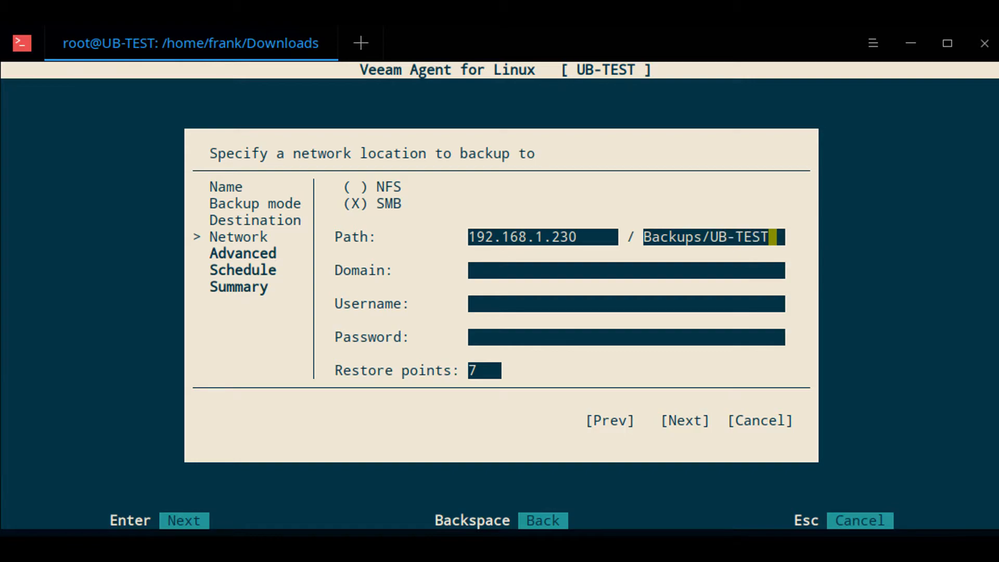
text(frank)
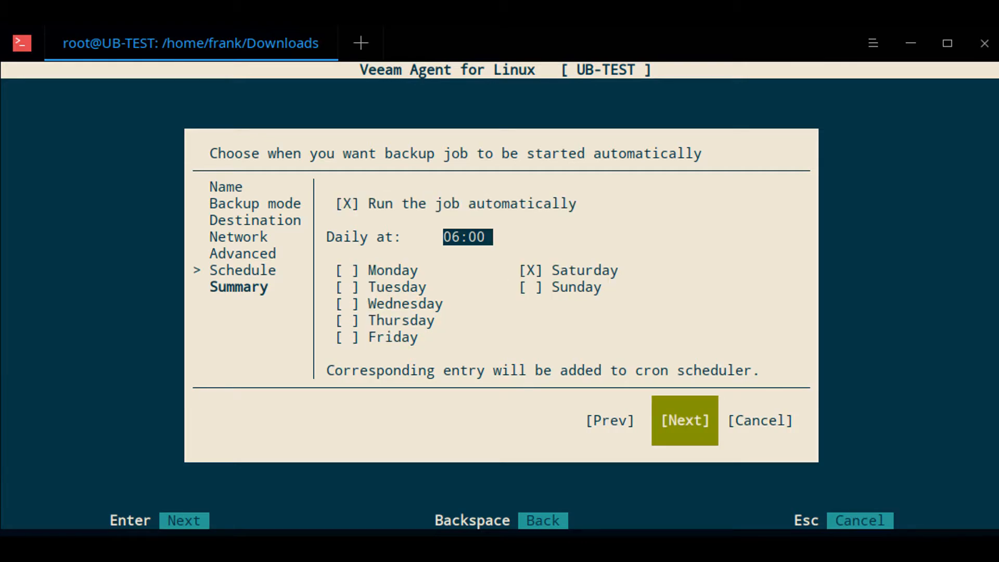
click(684, 420)
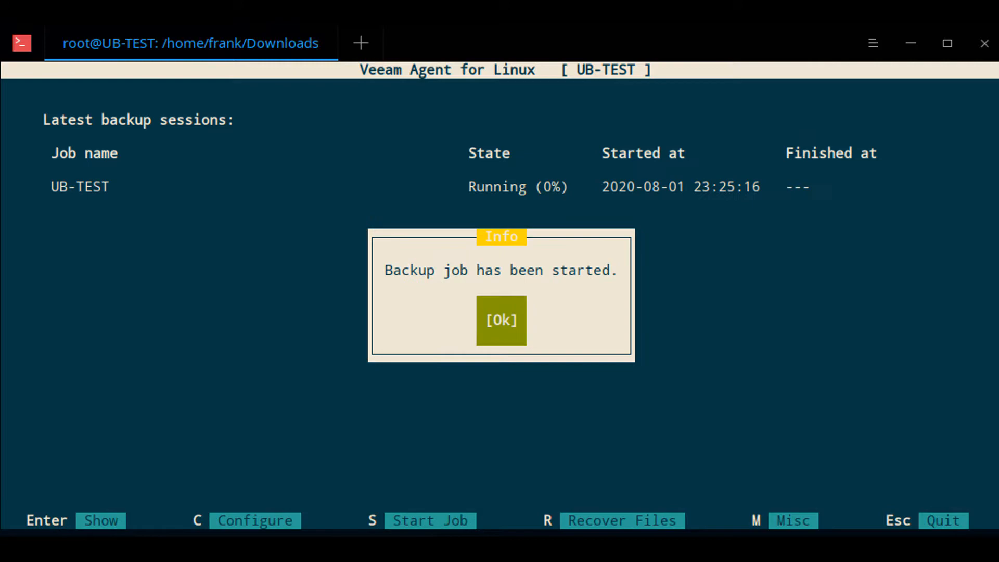
Step: Dismiss the job-started notice and let the UB-TEST backup session finish with Success
click(501, 320)
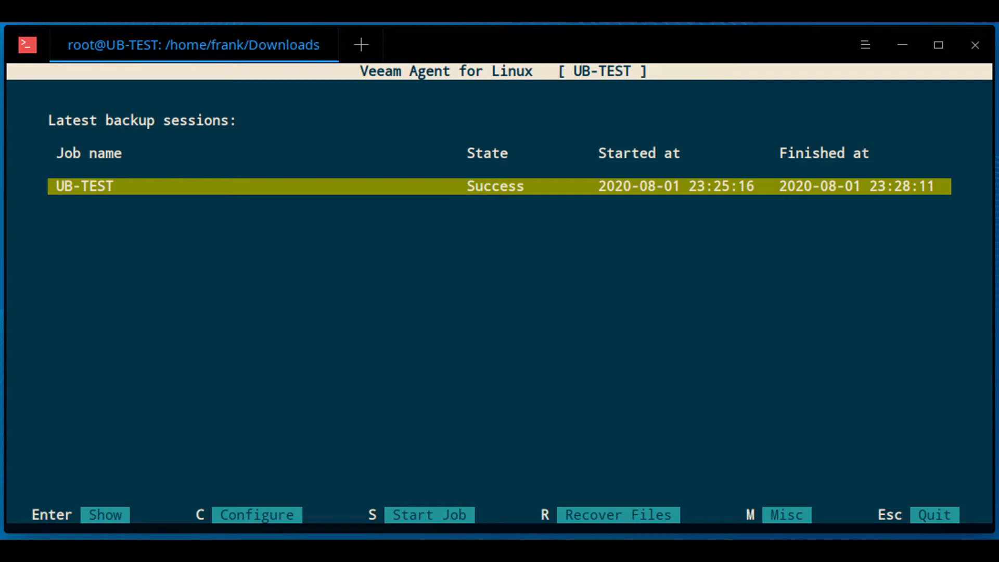
mouse_move(610, 505)
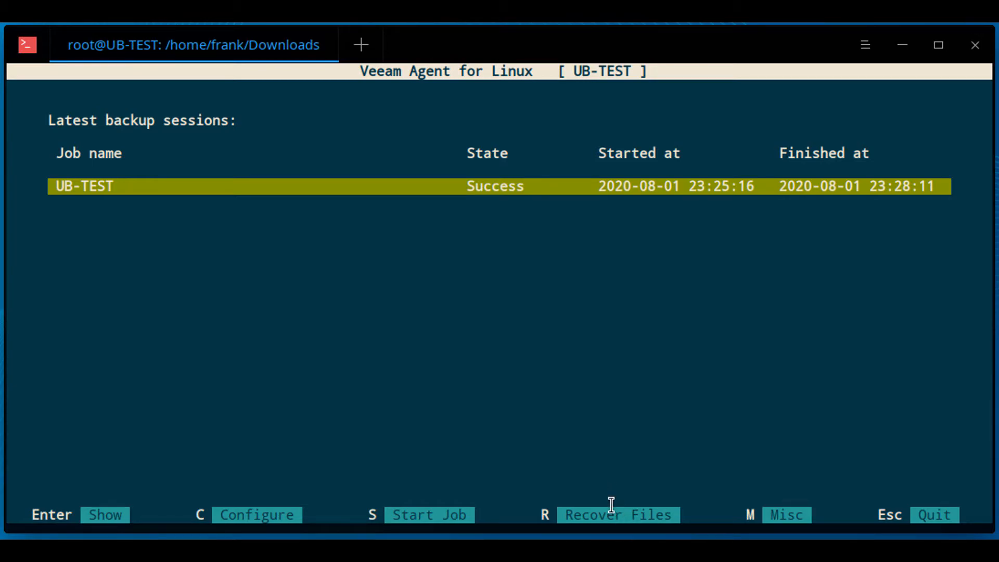
click(617, 515)
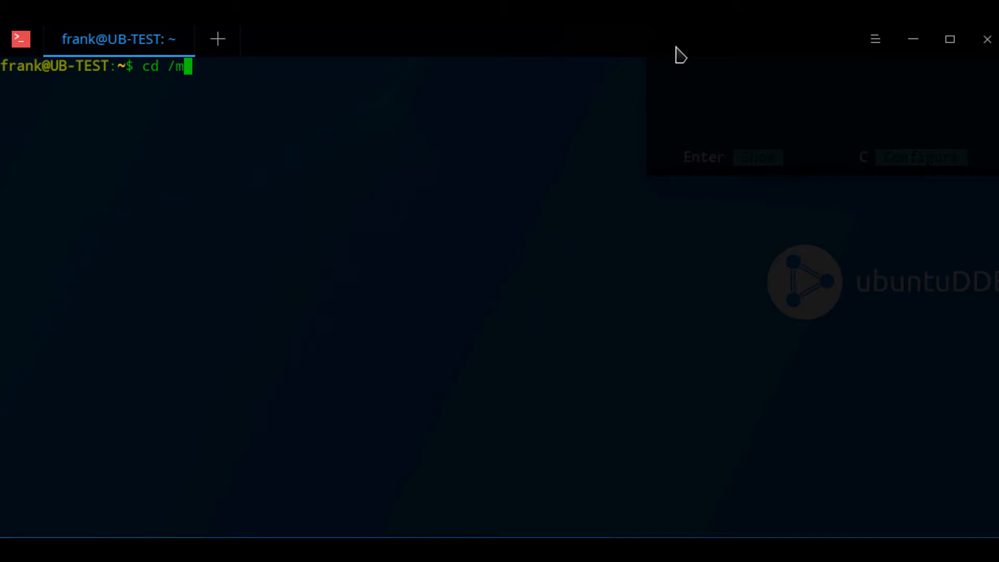
Step: Change into /mnt/backup to list the backed-up root filesystem directories
text(nt/backup)
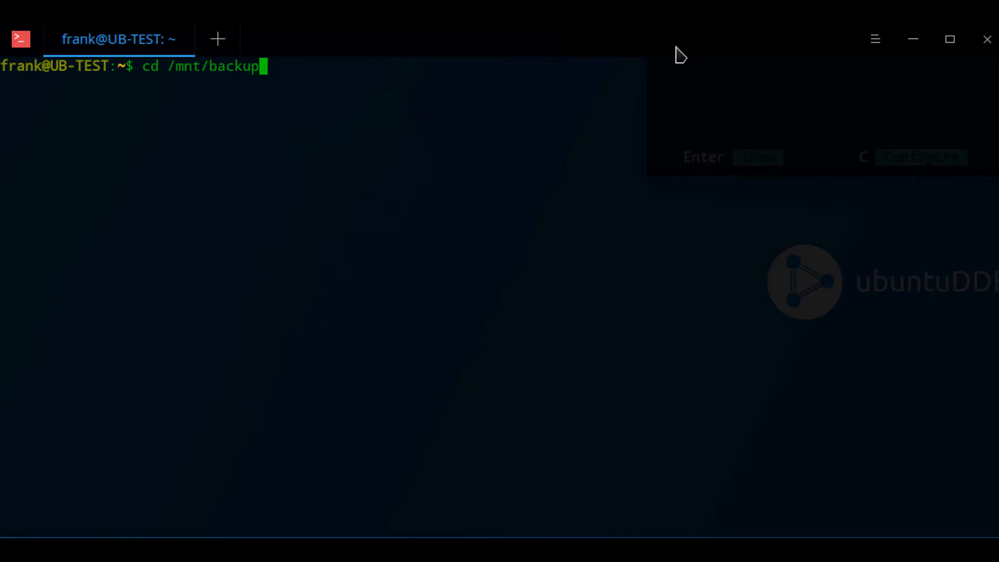
key(Return)
text(ls)
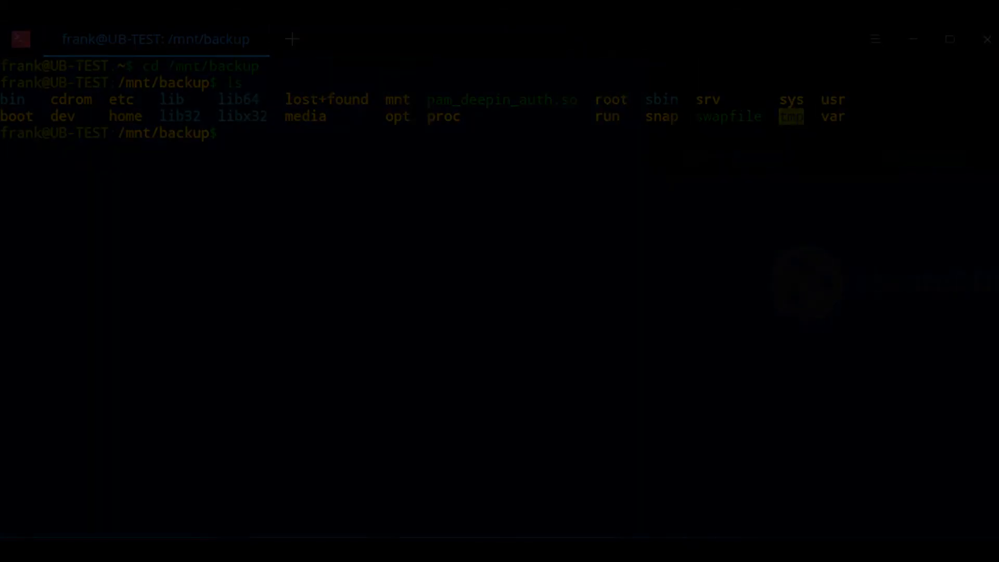
click(140, 550)
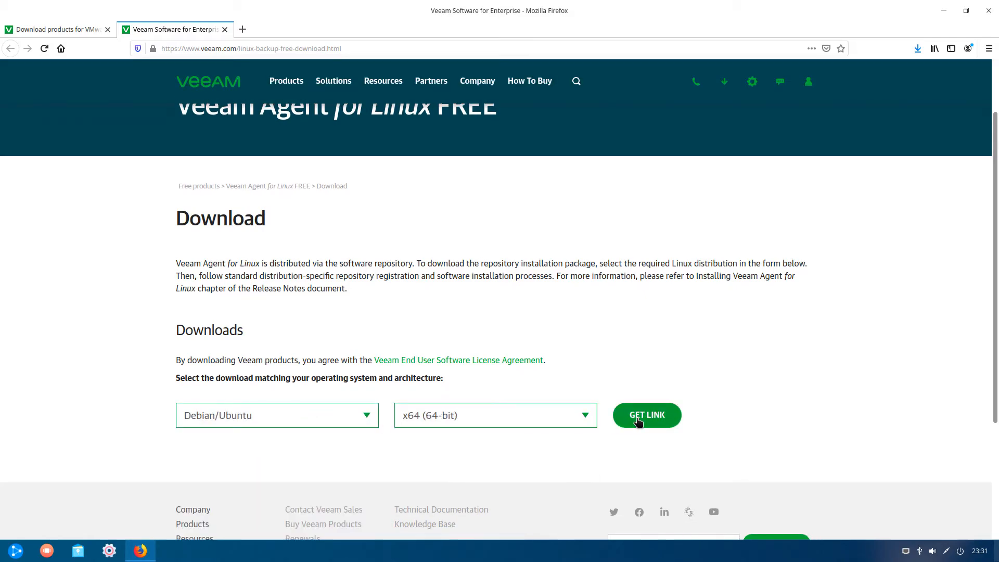
Step: Get the download link for the Debian/Ubuntu x64 Veeam Agent package
click(645, 414)
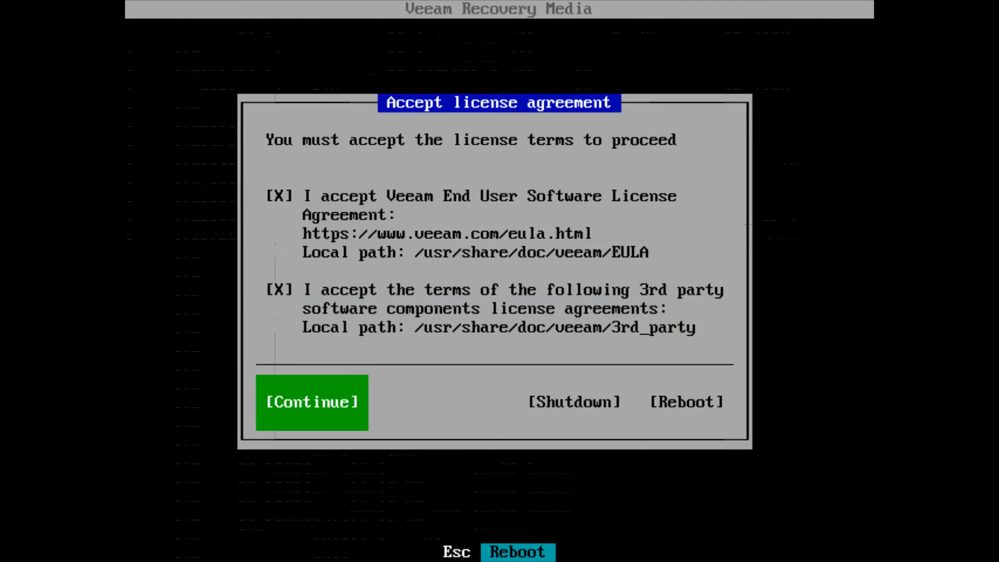
Step: Accept the license terms and choose Restore volumes from a shared folder
click(312, 402)
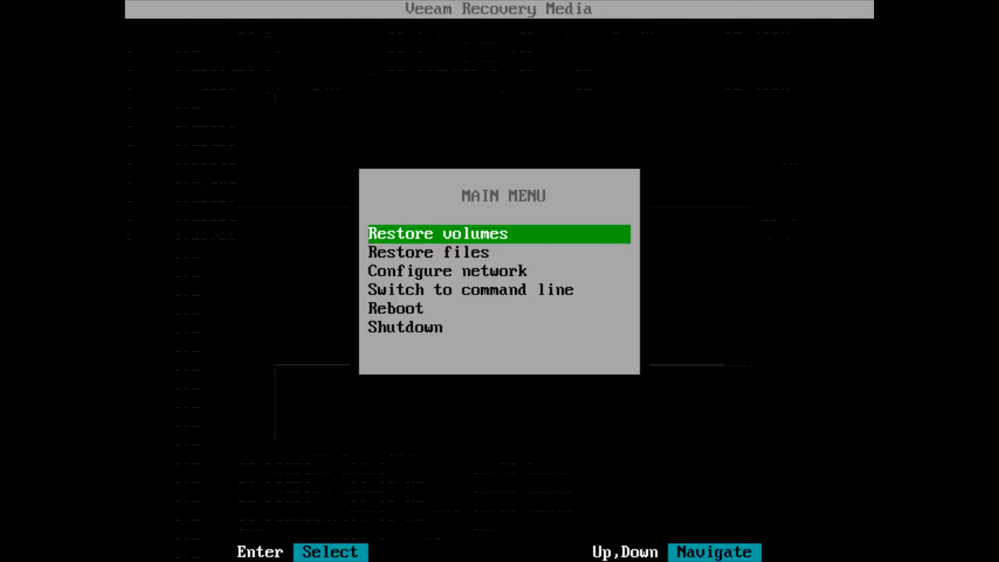
key(Return)
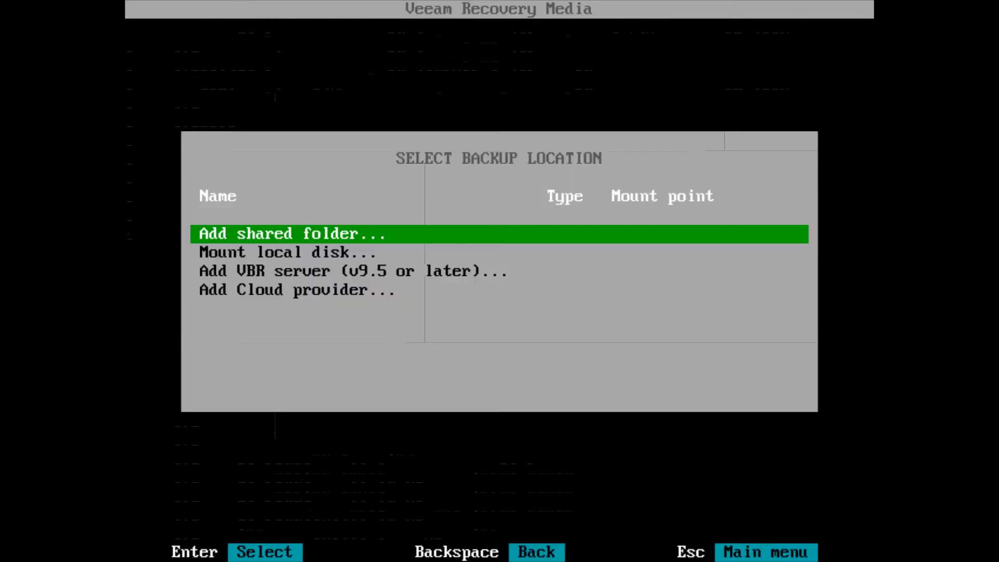
key(Return)
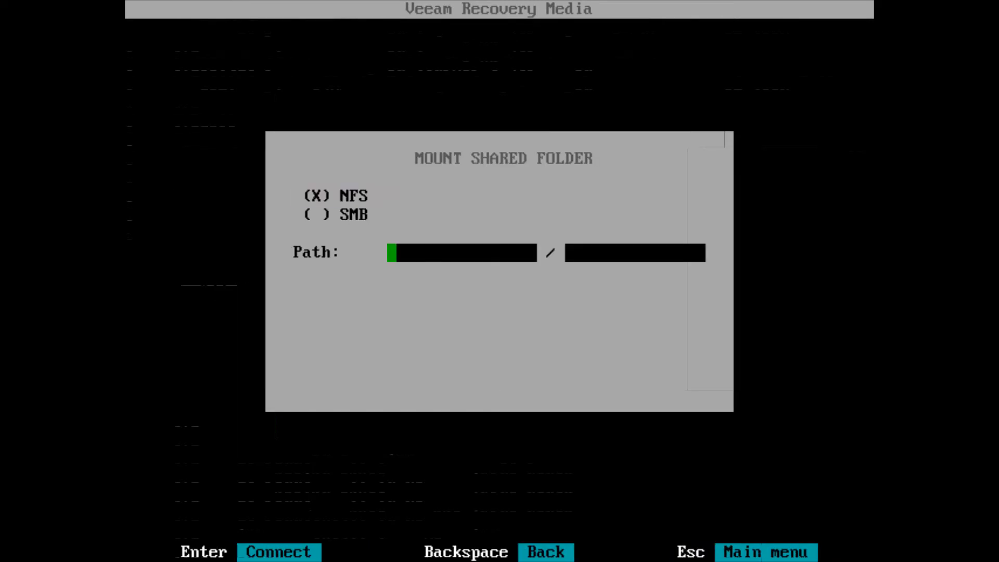
Step: Connect to SMB share 192.168.1.230/Backups/UB-TEST as the restore source
click(317, 214)
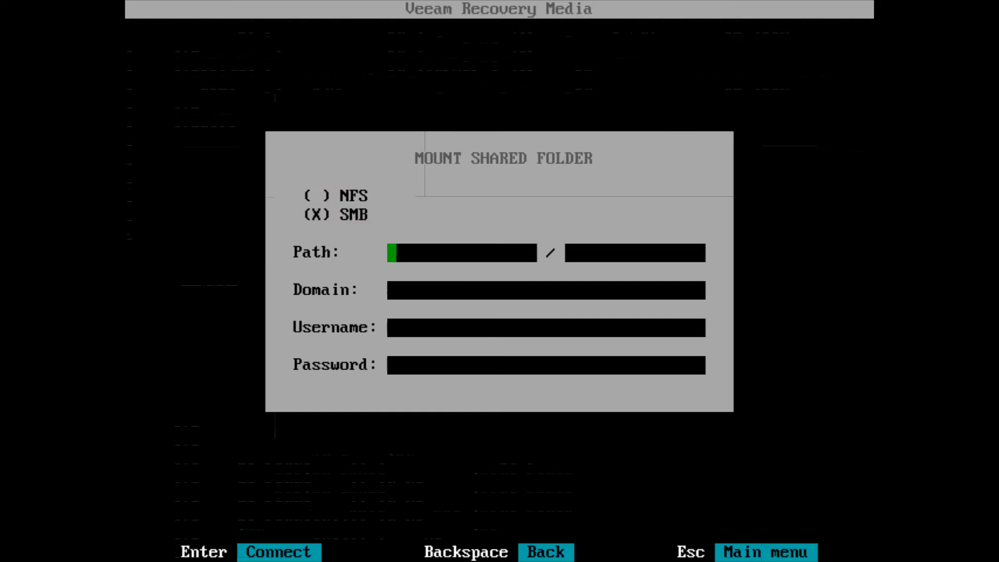
text(192.168)
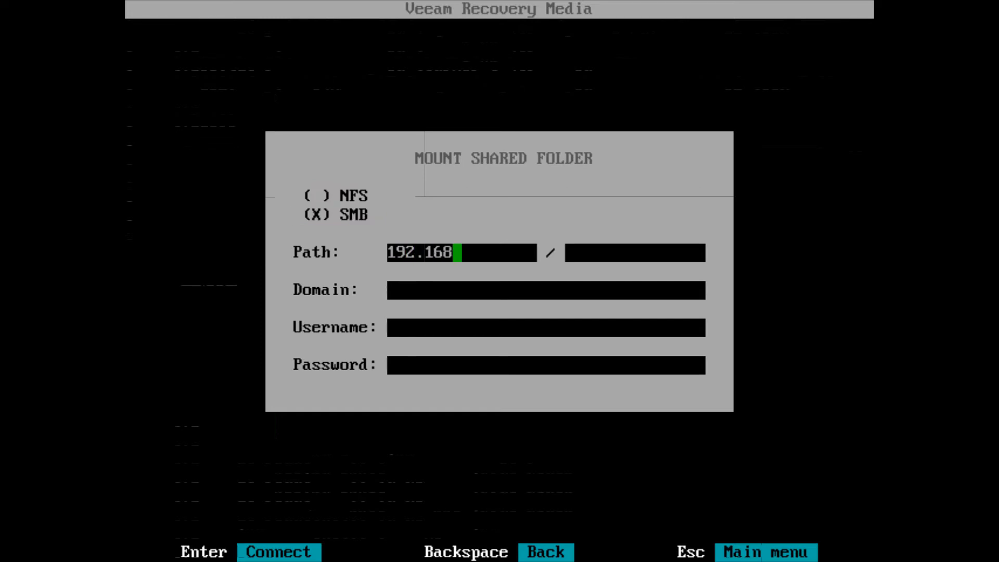
text(.1.230)
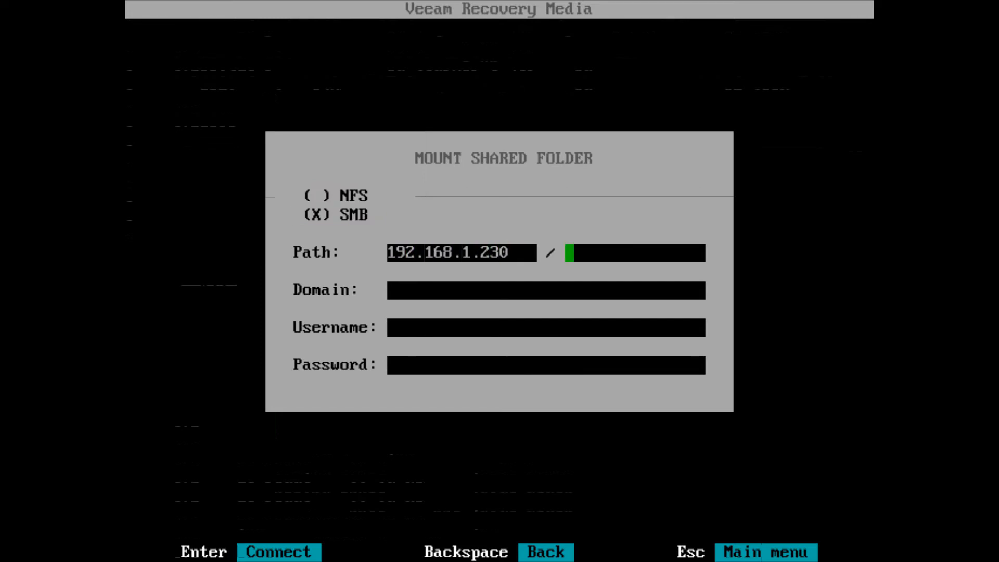
text(Backups/)
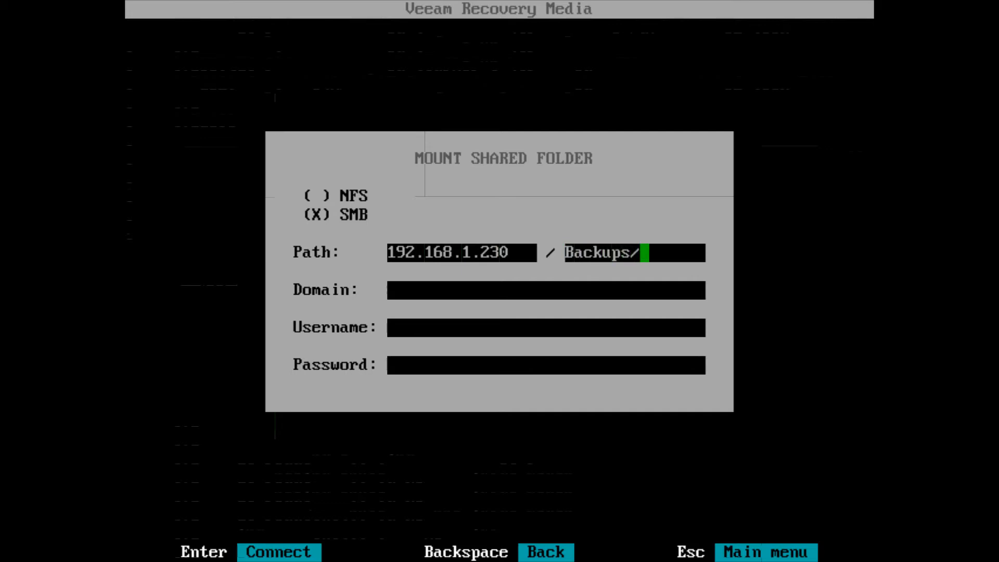
text(UB-TEST)
click(546, 327)
text(frank)
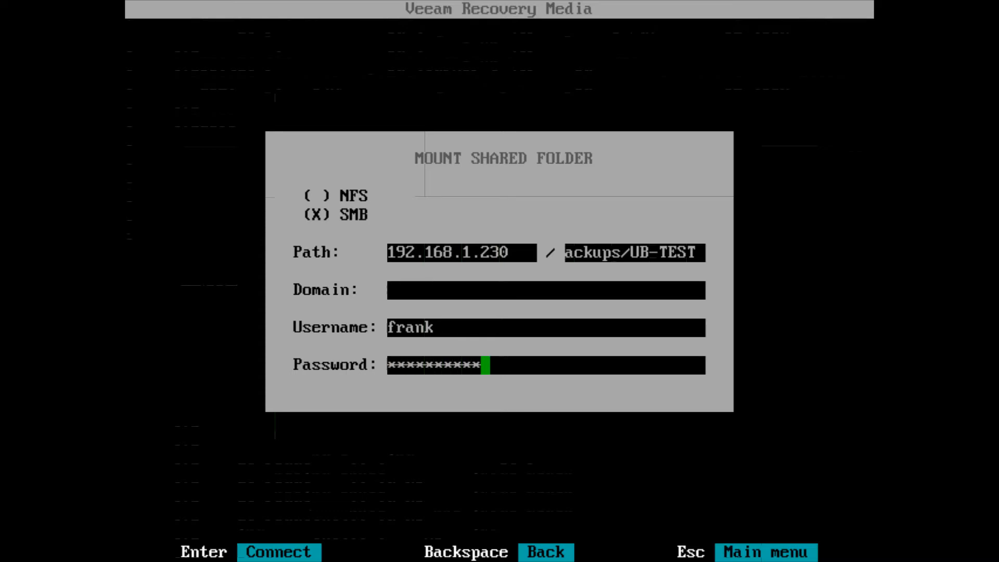
click(277, 551)
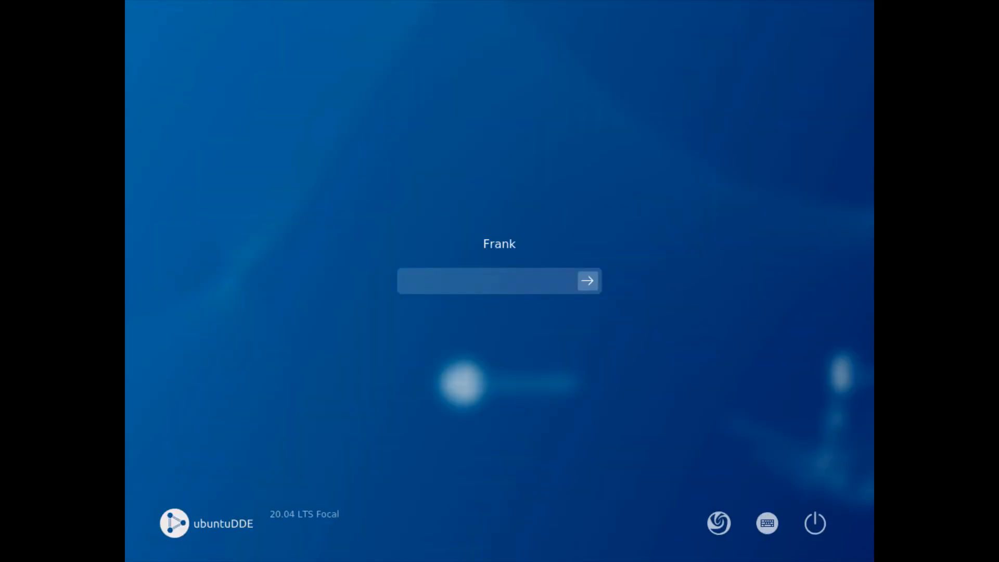
Step: Log in at the ubuntuDDE login screen to reach the desktop
click(587, 281)
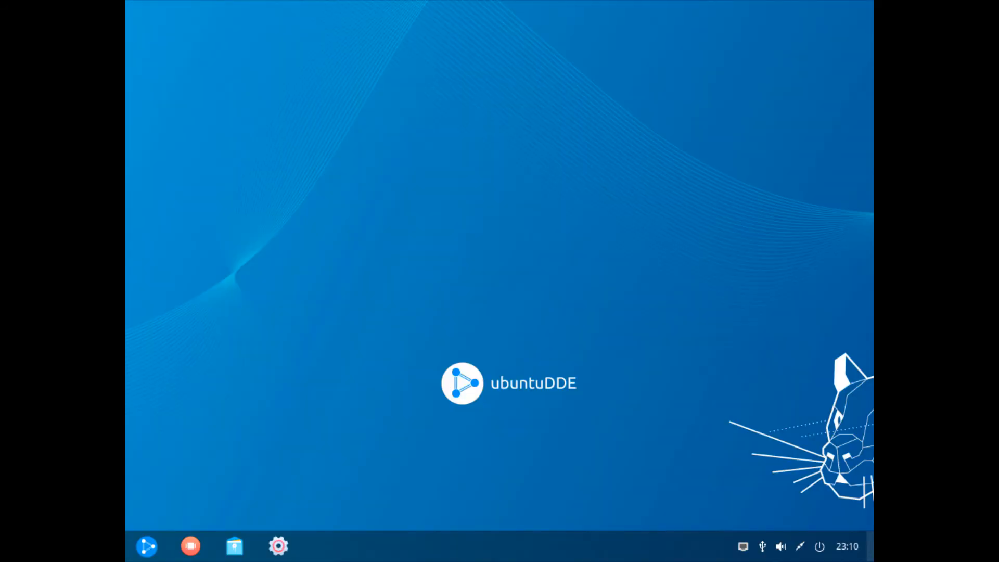